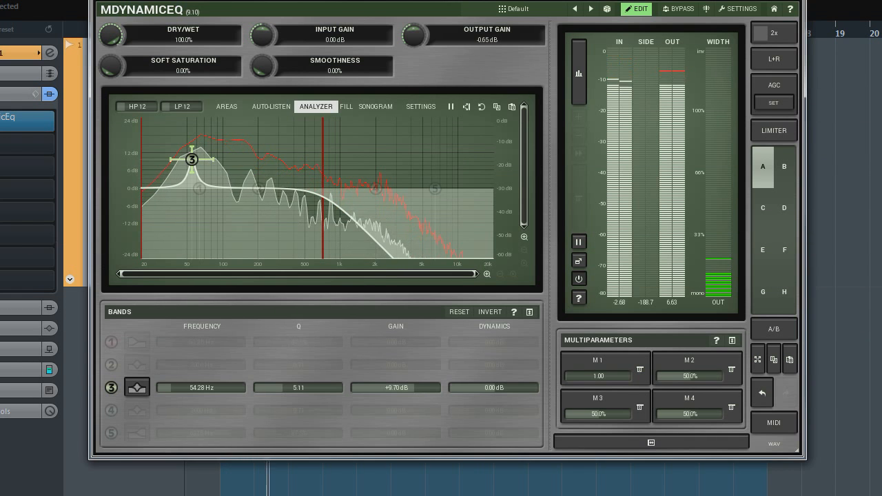
Sweep the EQ band from a higher-frequency cut down into a low boost.
drag(190, 159, 386, 225)
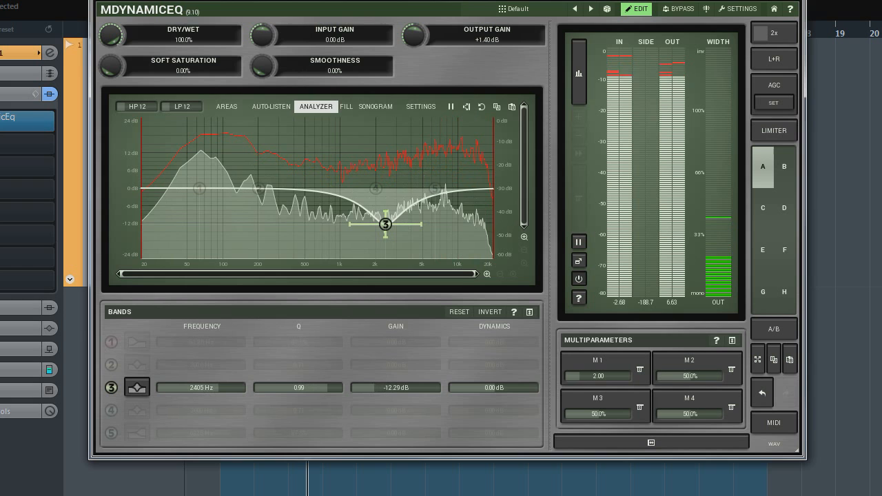
drag(386, 224, 378, 224)
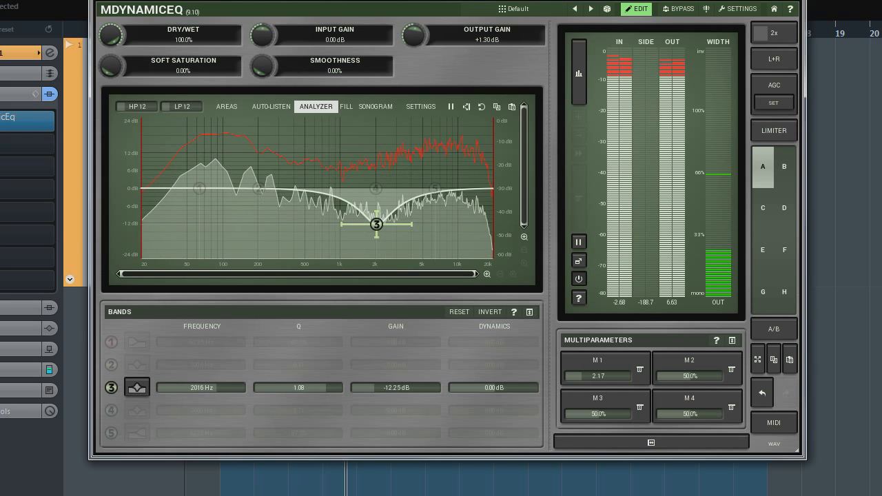
drag(376, 225, 331, 223)
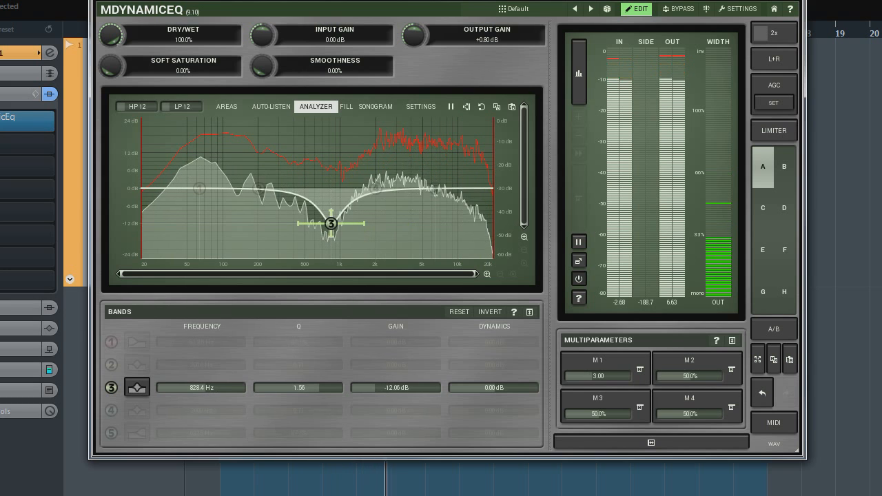
drag(331, 223, 259, 159)
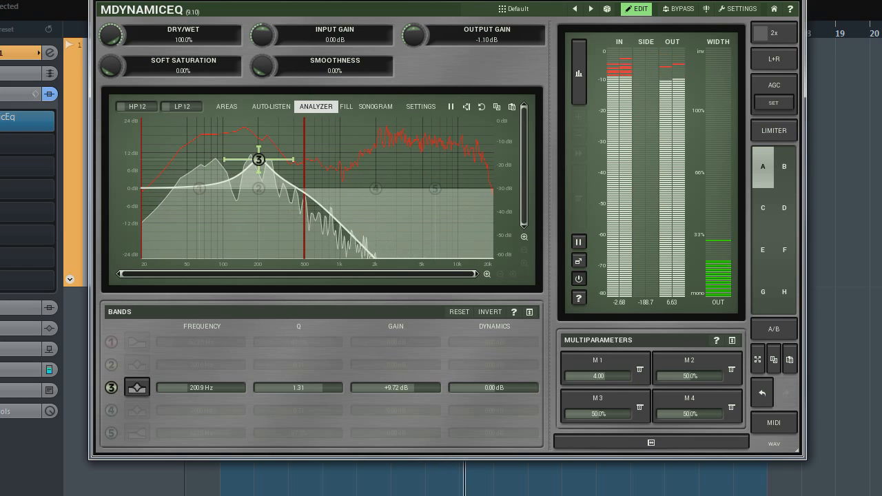
Morph the band through a broad mid boost and back to a mild mid cut.
drag(259, 160, 470, 162)
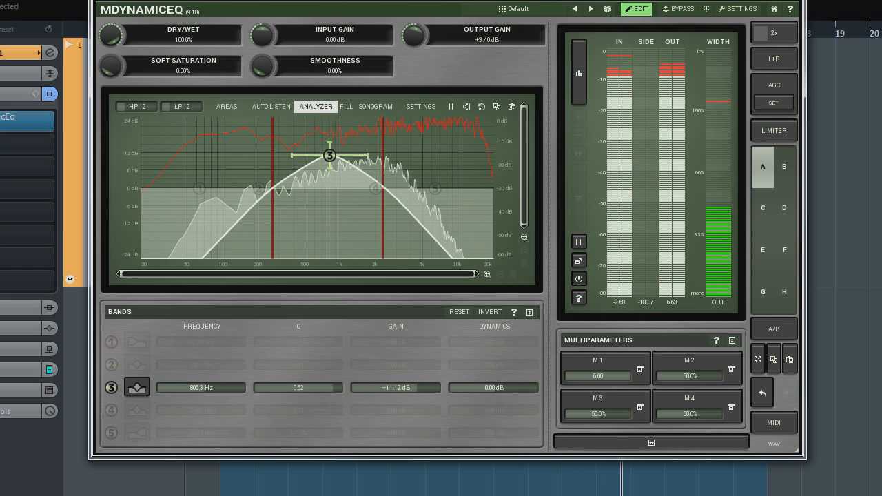
drag(329, 154, 399, 161)
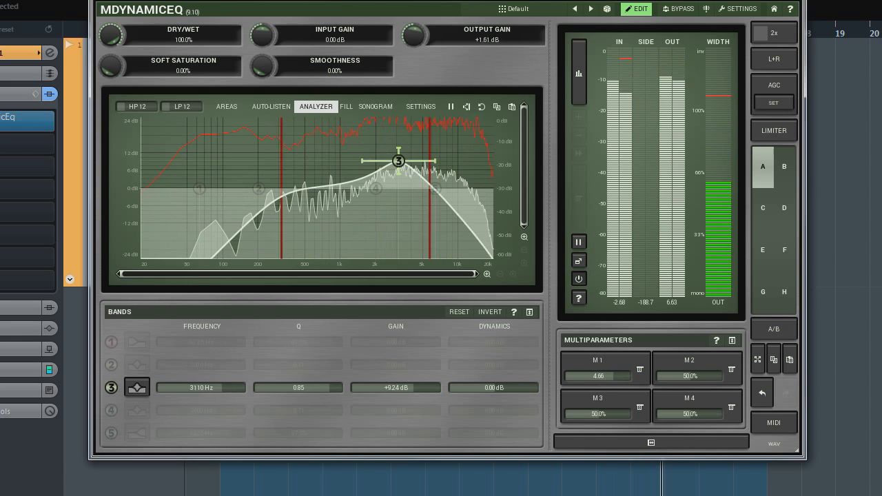
drag(398, 160, 321, 215)
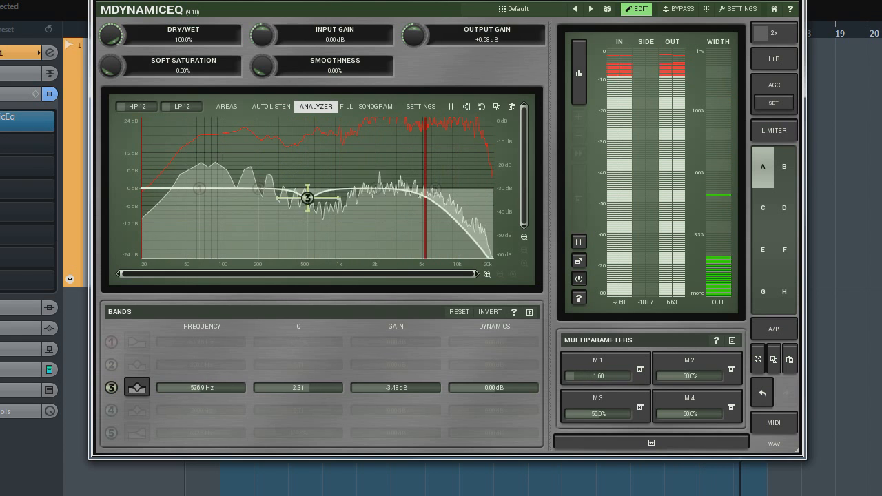
drag(307, 199, 191, 160)
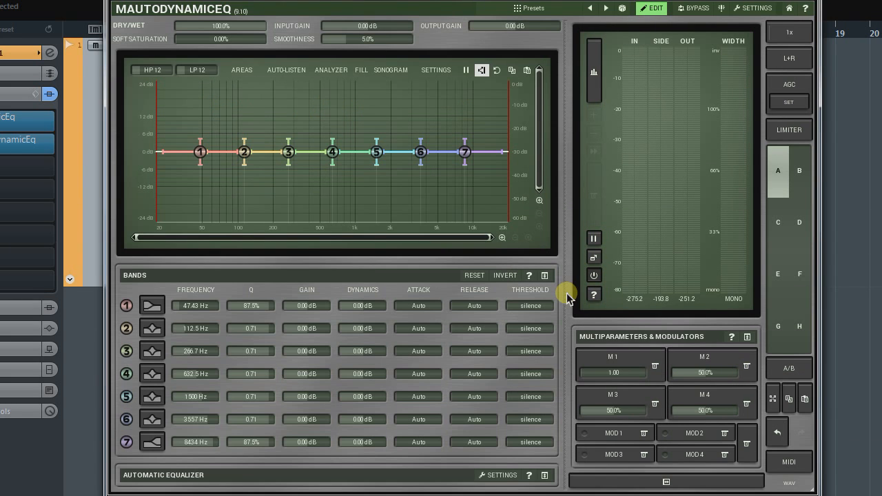
mouse_move(596, 338)
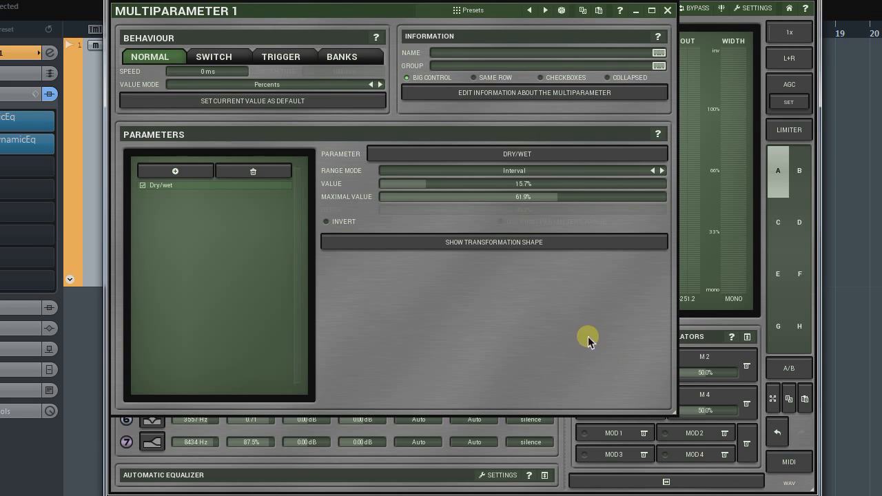
Switch MultiParameter 1's behaviour to Banks mode.
click(342, 56)
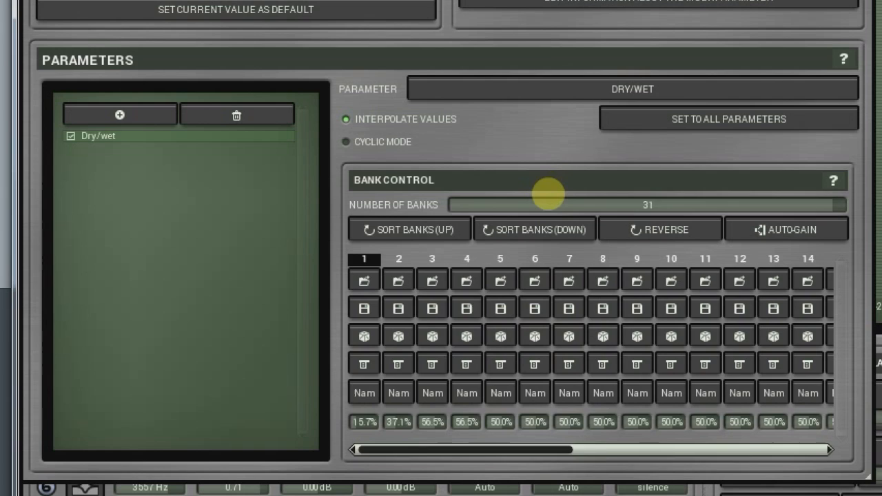
Set MultiParameter 1's Number of Banks to 4.
drag(549, 204, 455, 204)
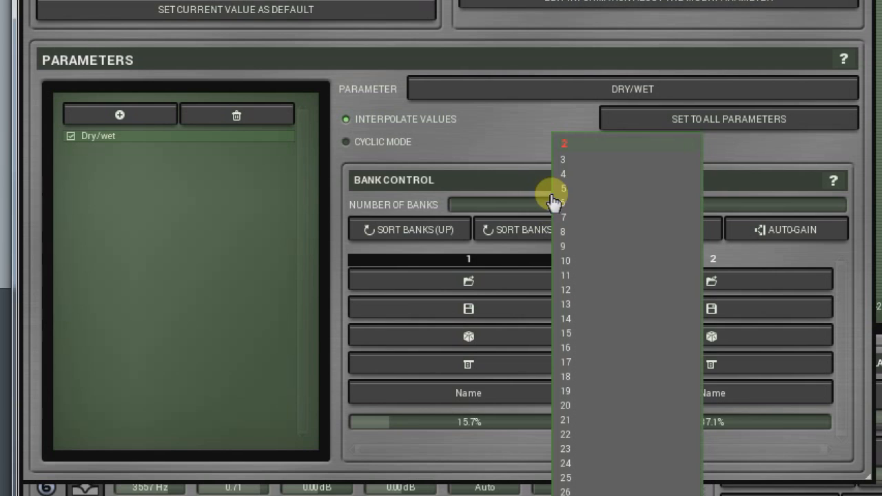
click(562, 174)
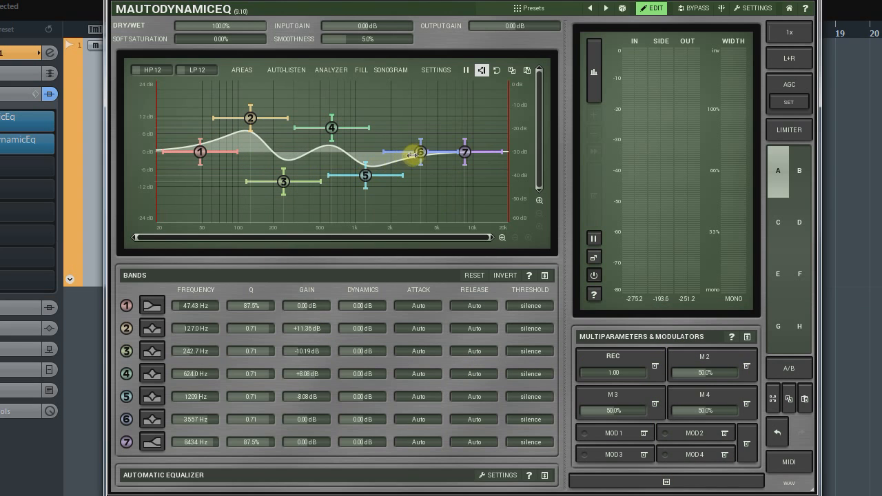
Record band 6 into MultiParameter 1 and close its settings window.
drag(419, 154, 432, 168)
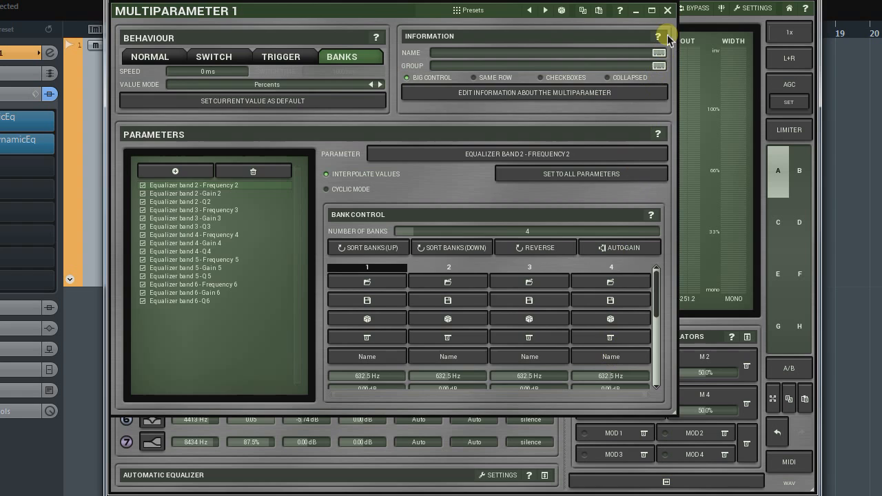
click(667, 11)
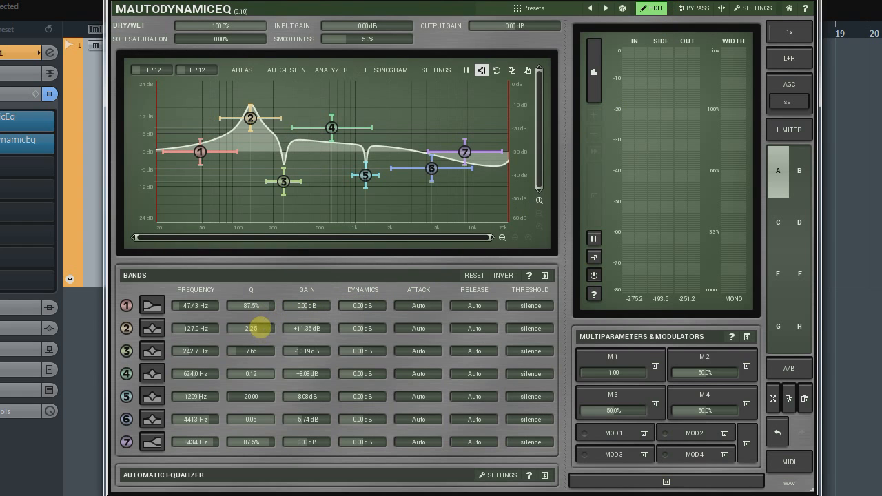
Reshape bands 2–6 into a deep low-mid cut with boosts around bands 4 and 5.
drag(251, 117, 226, 149)
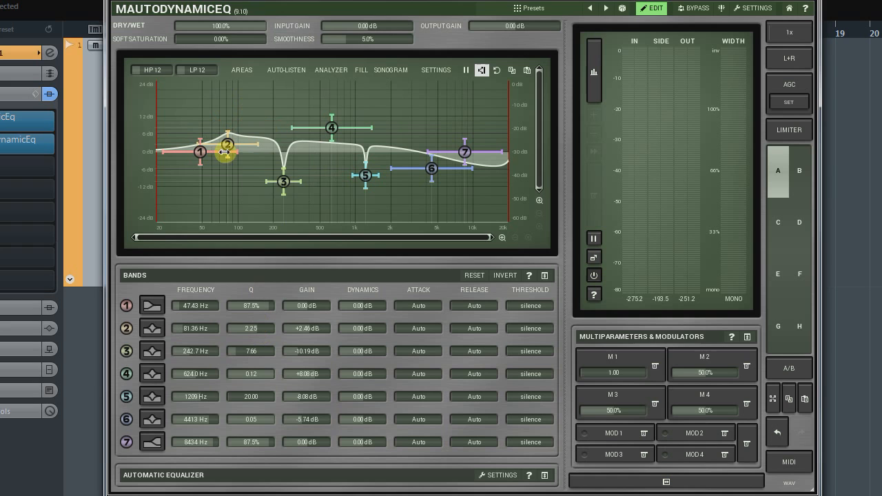
drag(283, 182, 272, 178)
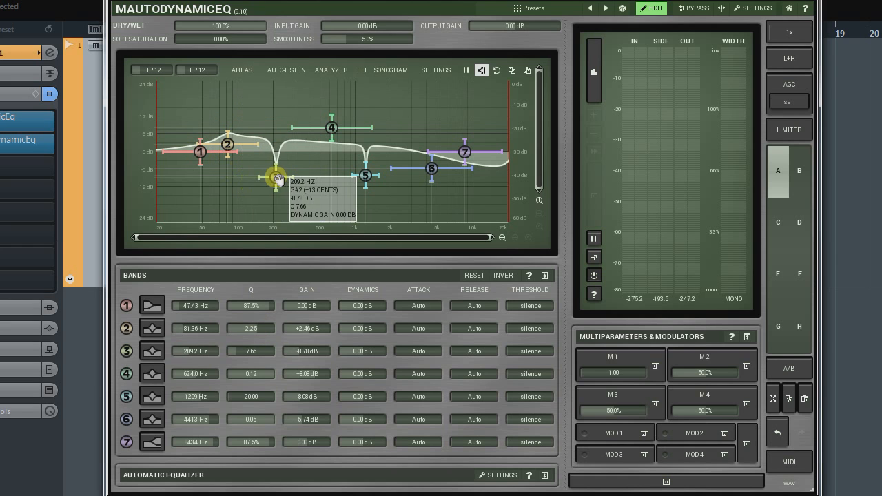
drag(331, 127, 317, 100)
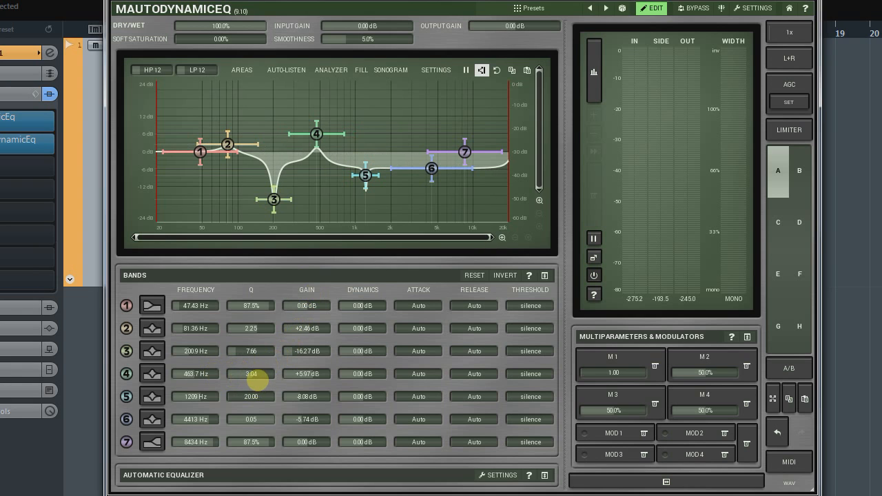
drag(364, 177, 386, 110)
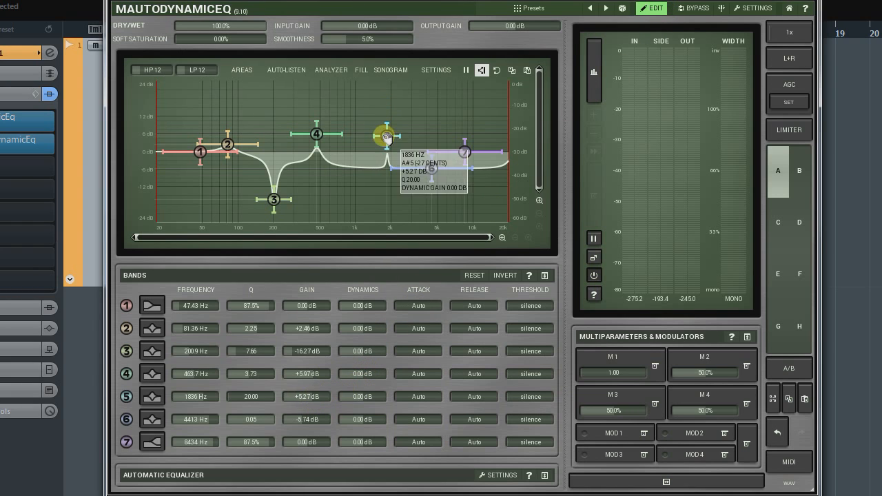
drag(384, 135, 384, 90)
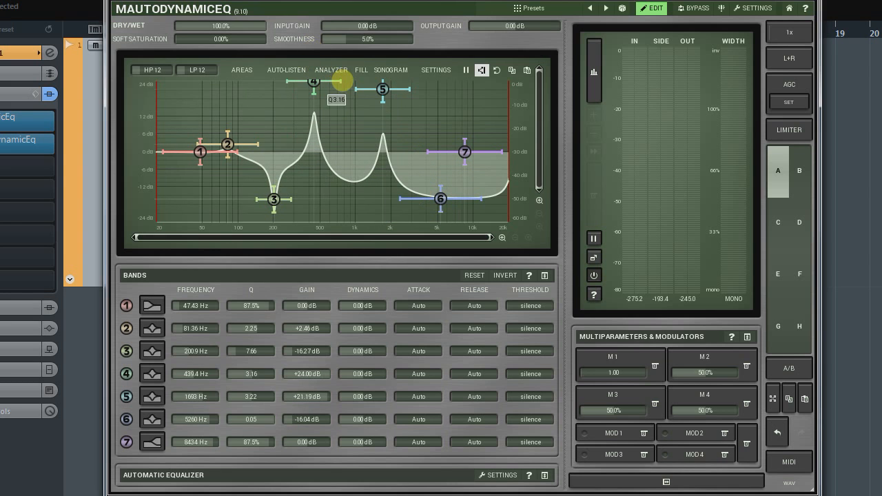
Store the current band settings into one of MultiParameter 1's banks.
click(613, 357)
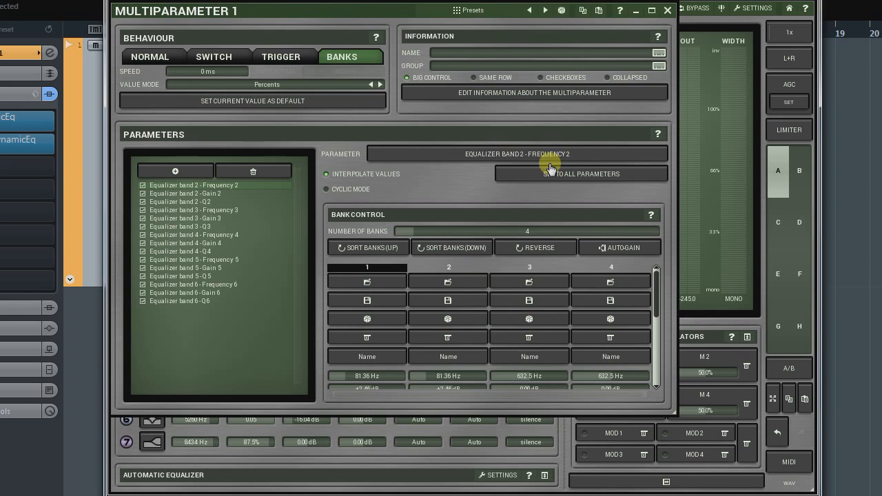
click(667, 9)
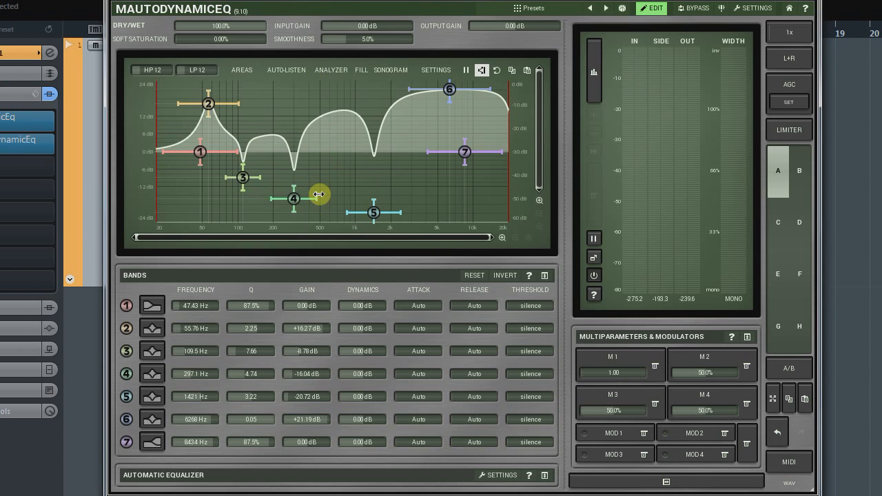
click(612, 357)
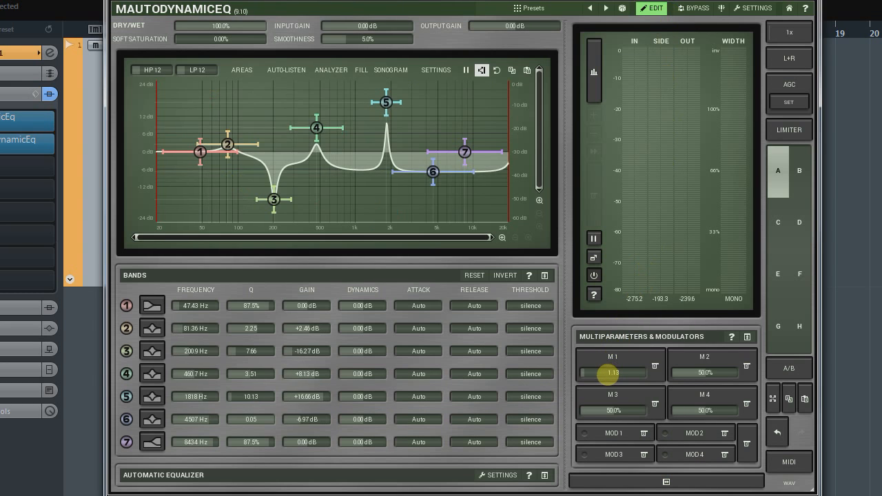
Sweep the M1 knob through its stored EQ states and reopen MultiParameter 1's settings.
drag(590, 373, 610, 372)
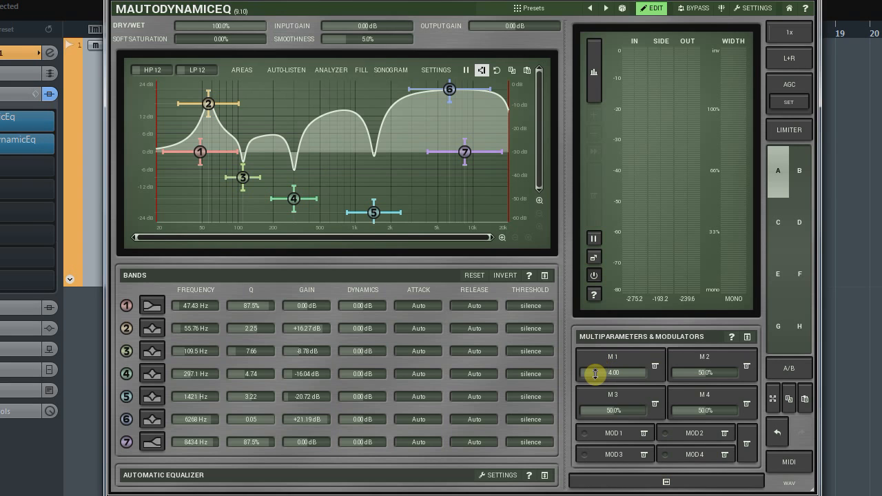
mouse_move(596, 379)
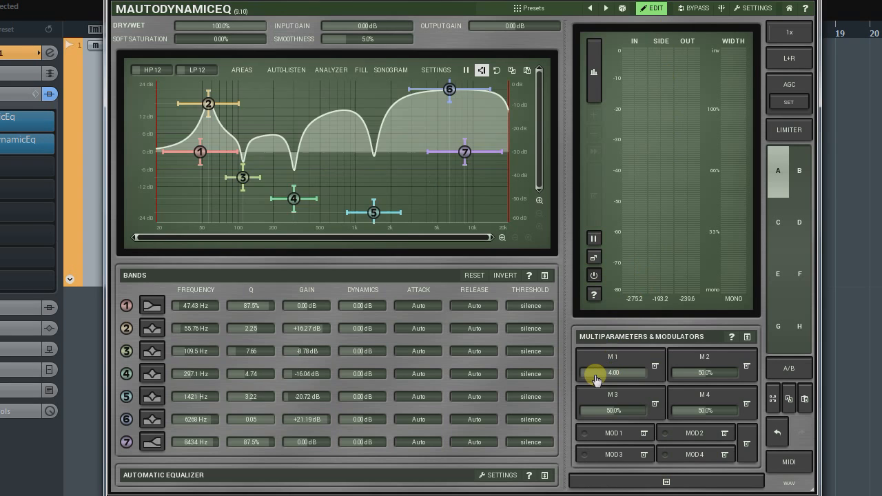
drag(618, 372, 595, 372)
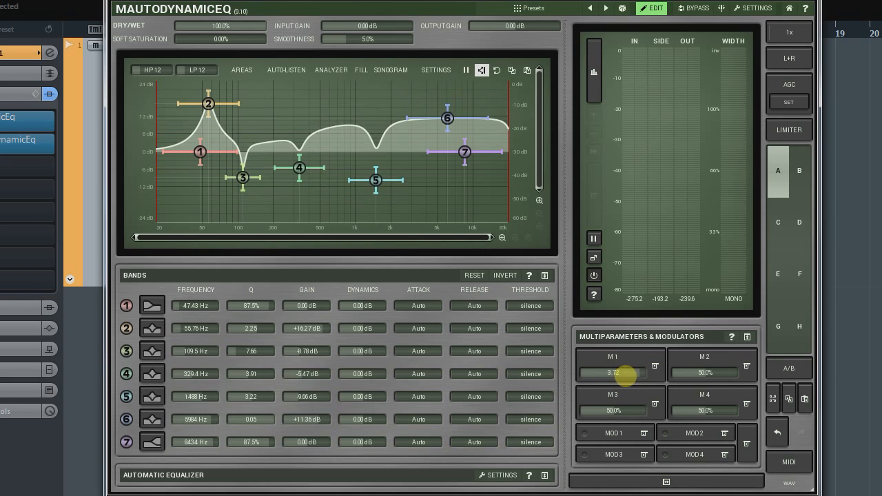
drag(627, 373, 618, 372)
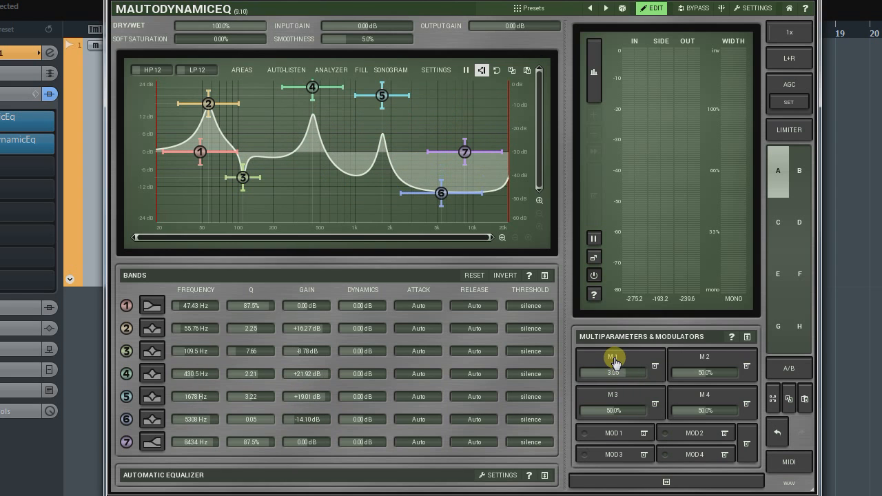
click(613, 364)
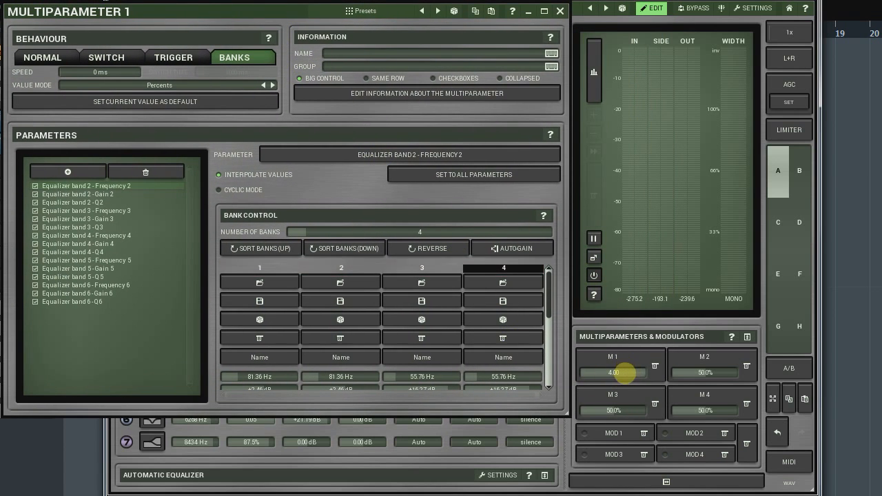
Step the M1 knob through banks 1–4 so the EQ curve morphs between them.
drag(634, 372, 613, 372)
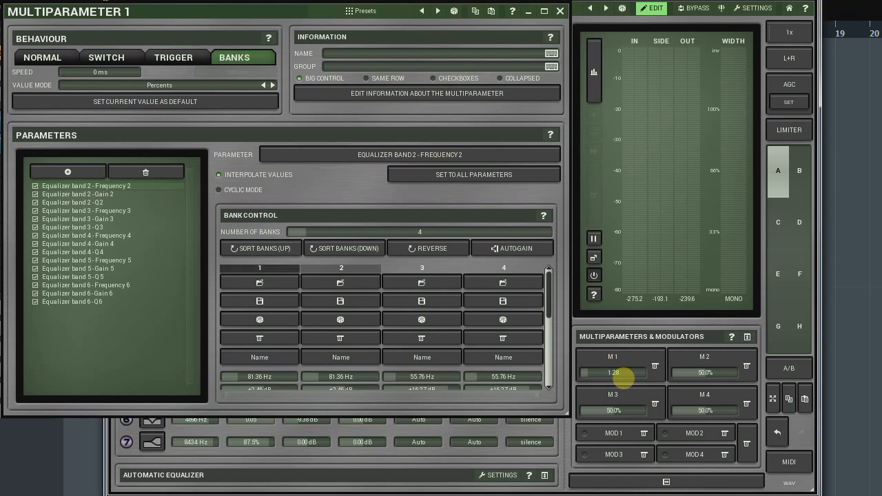
drag(600, 372, 623, 372)
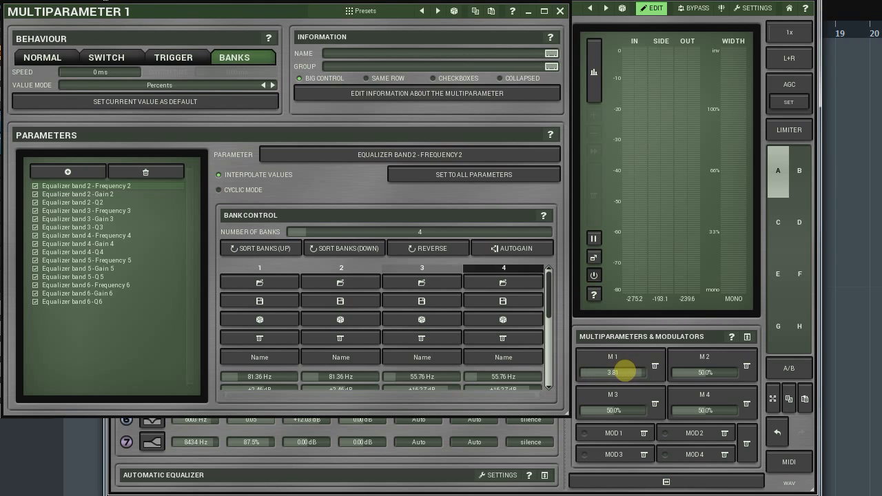
drag(617, 373, 623, 370)
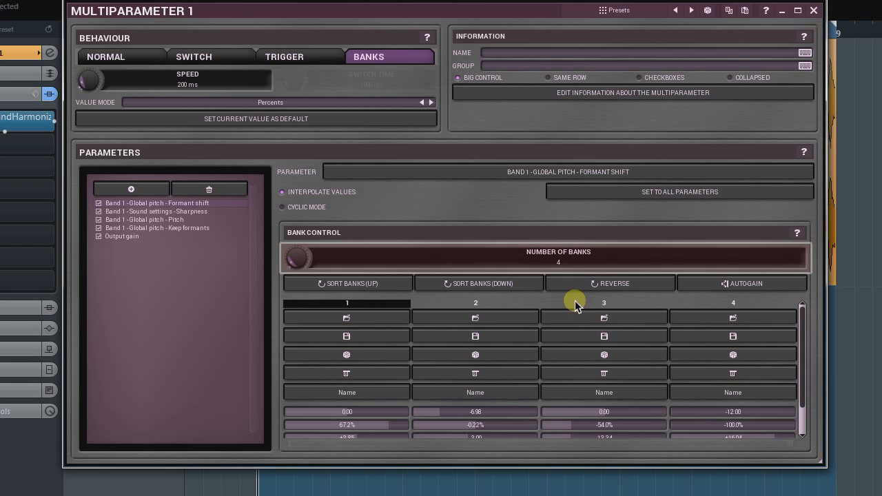
Select 'Band 1 - Sound settings - Sharpness' as the bank-control parameter.
click(347, 284)
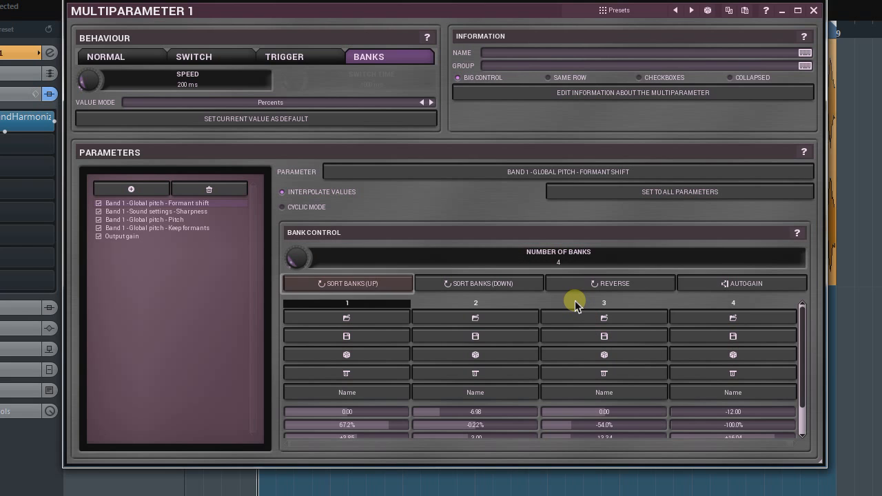
click(348, 283)
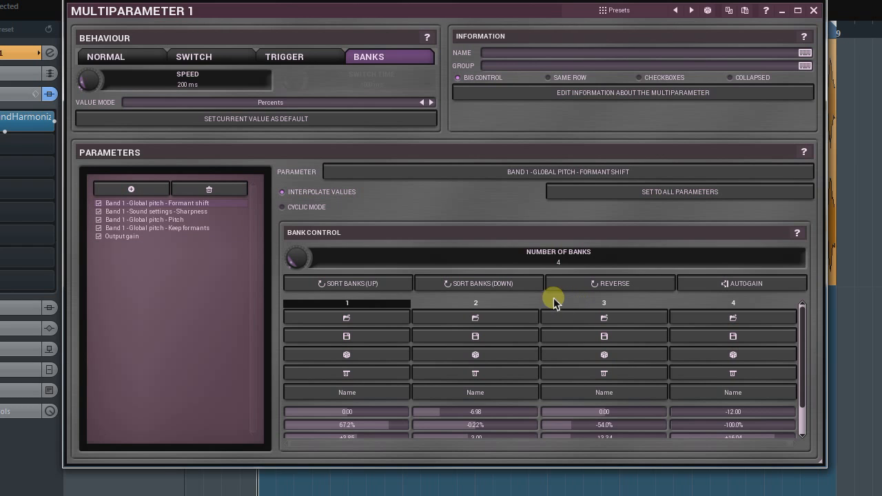
click(157, 211)
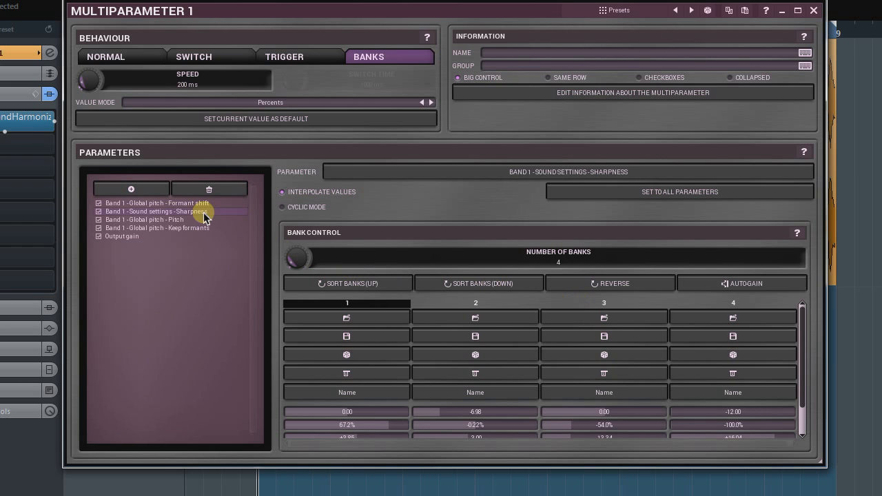
click(347, 284)
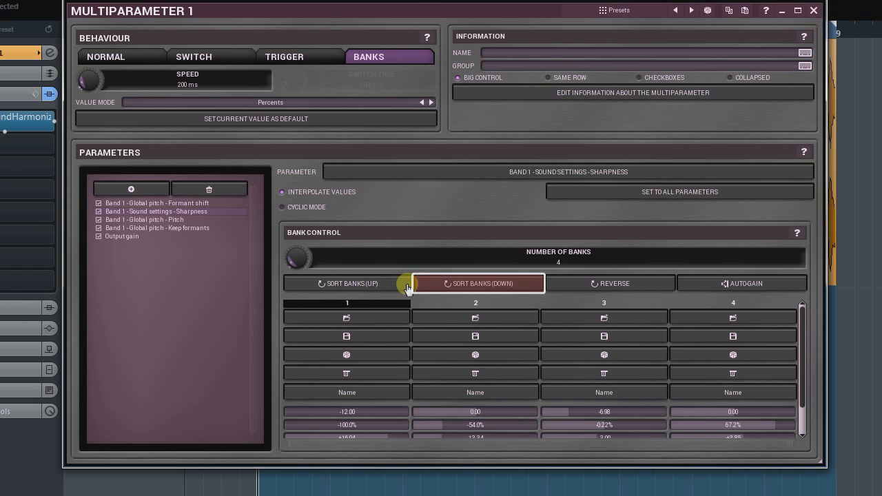
Sort the four banks by Sharpness and reverse them so bank 1 holds -100%.
click(482, 284)
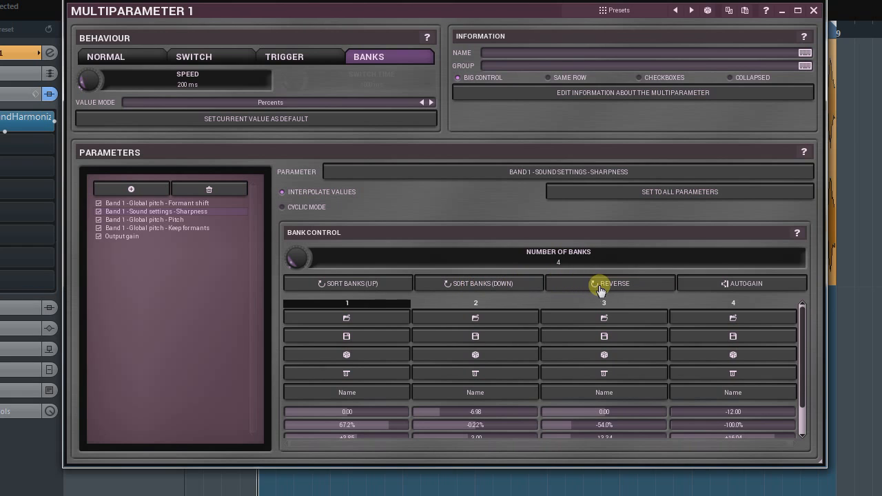
click(609, 284)
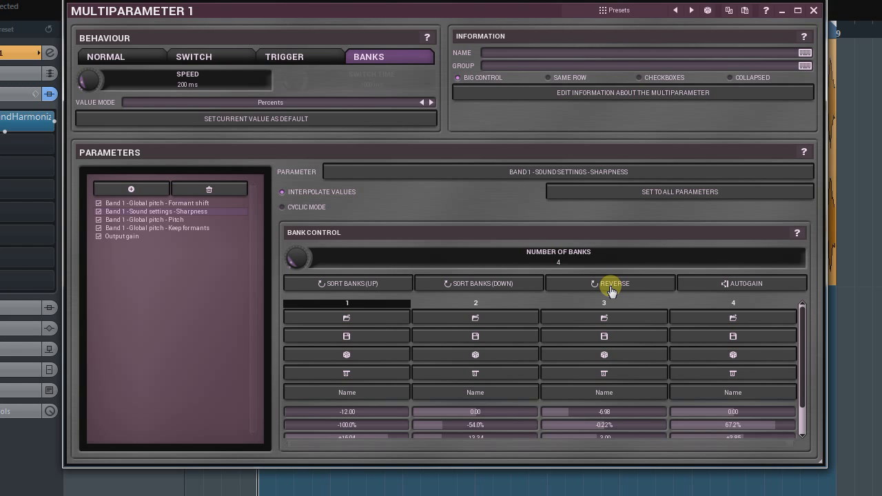
click(742, 284)
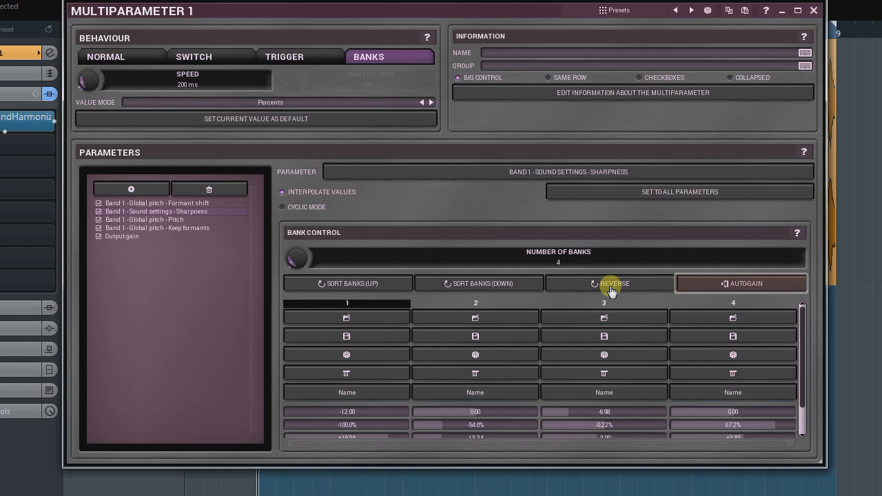
mouse_move(675, 306)
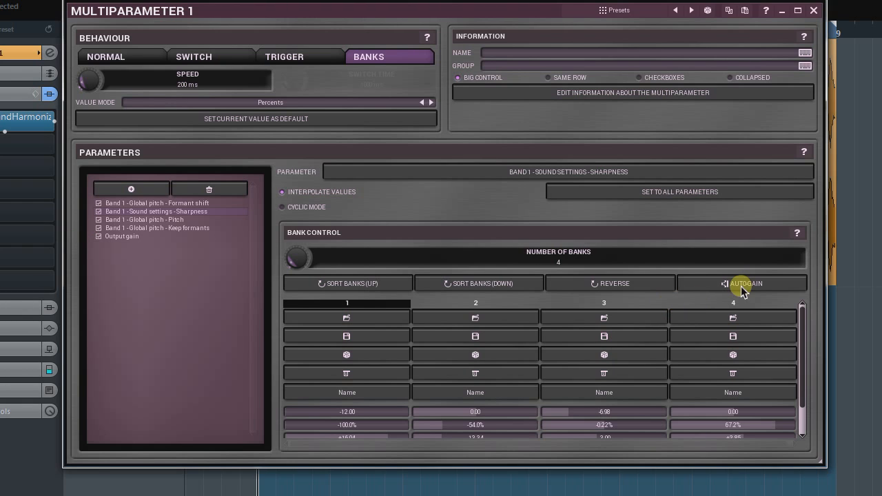
Apply Autogain to level-match the four banks' output.
click(744, 284)
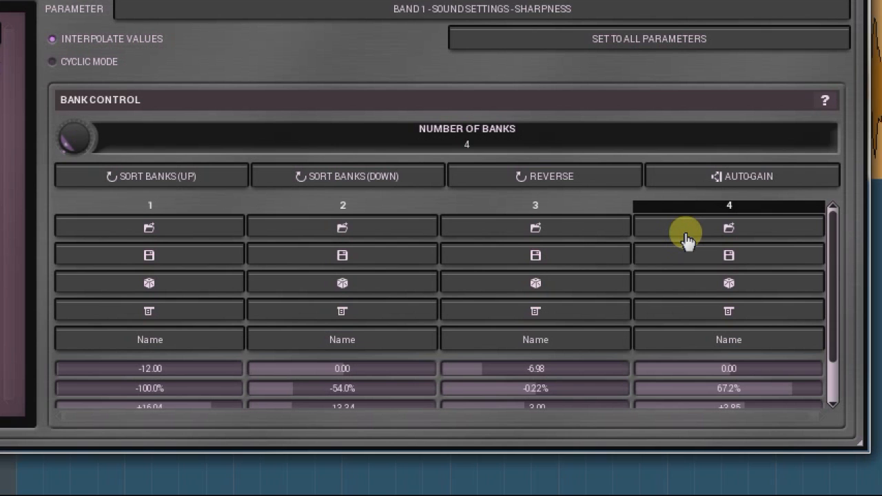
Store current harmonizer settings into a bank and start renaming the first bank.
click(149, 254)
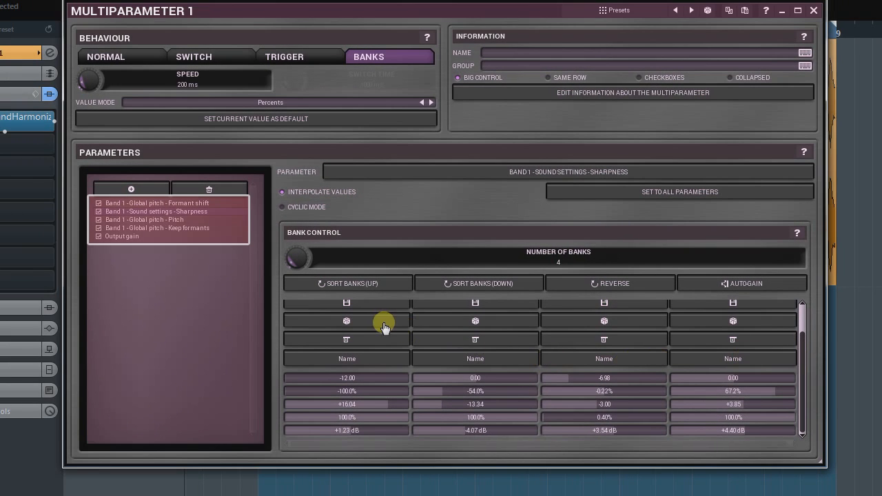
click(347, 320)
text(In)
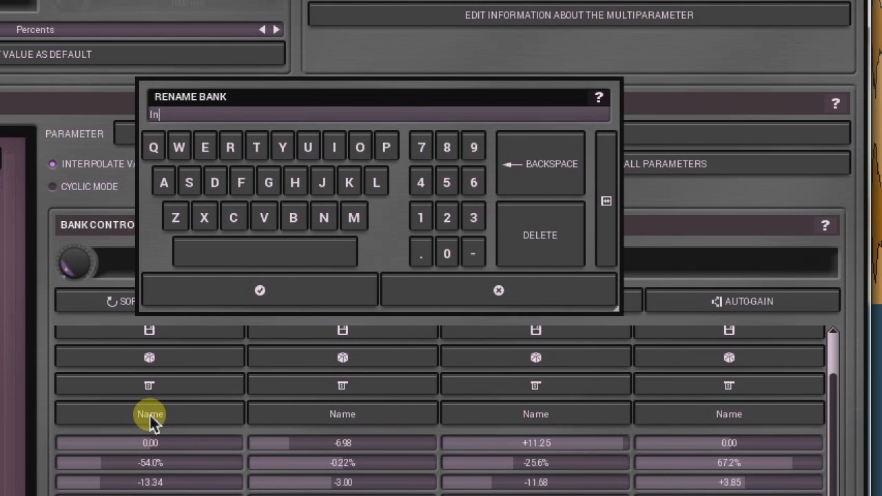
click(259, 290)
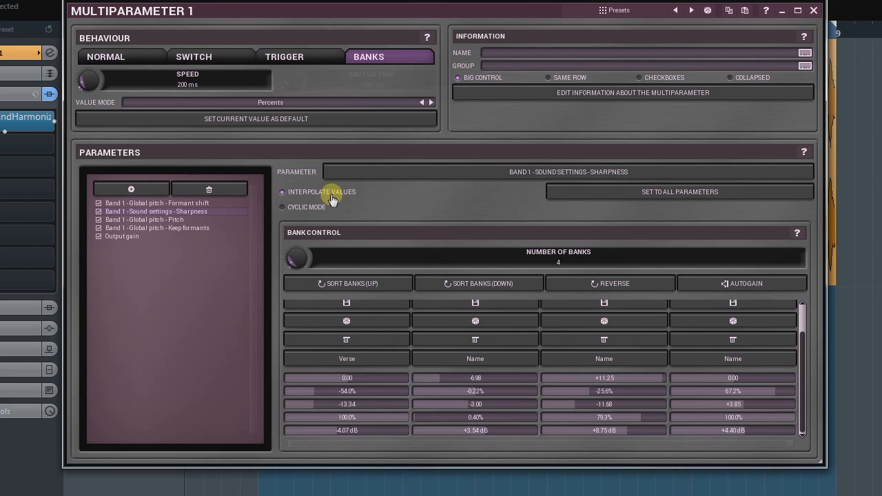
Toggle Interpolate values off and back on in MultiParameter 1, then return to the main view.
click(281, 193)
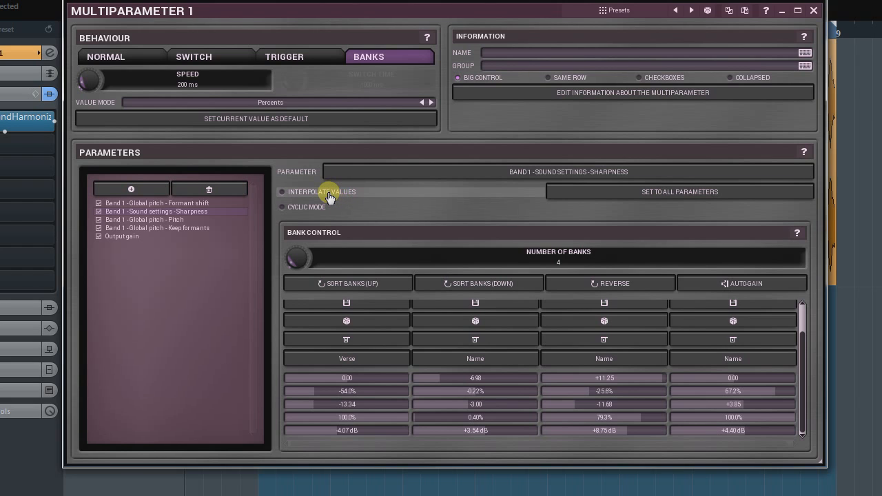
click(281, 191)
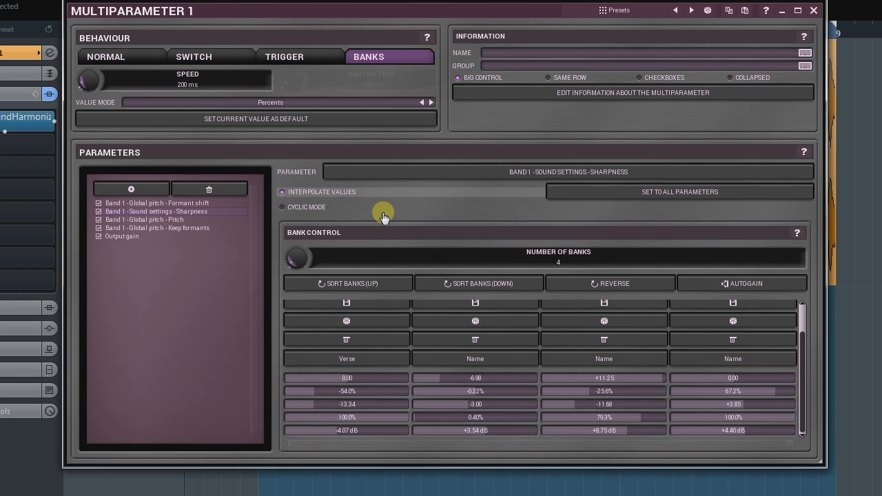
click(173, 79)
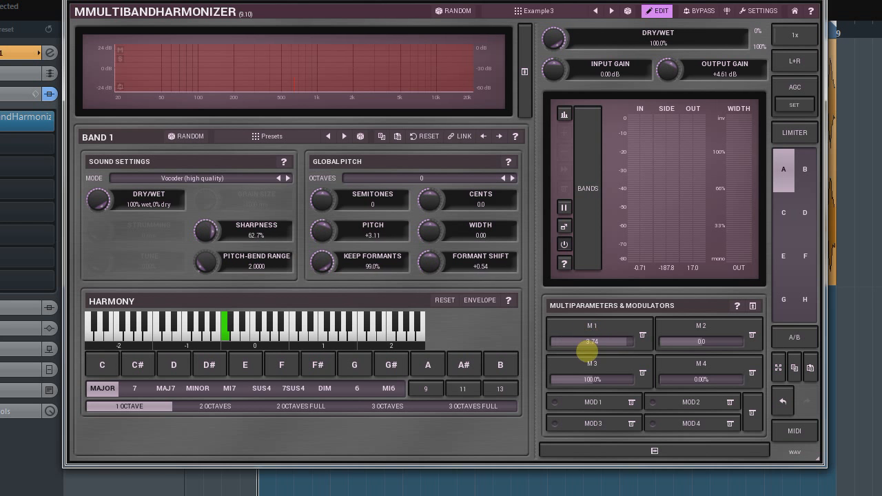
Sweep the M1 slider across banks, disable interpolation, and hear band 1 settings snap between banks.
drag(604, 341, 587, 342)
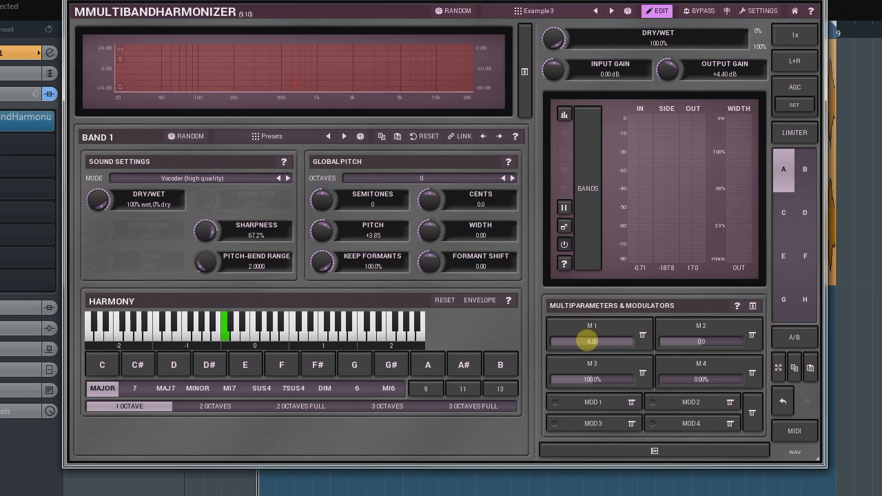
drag(591, 342, 600, 331)
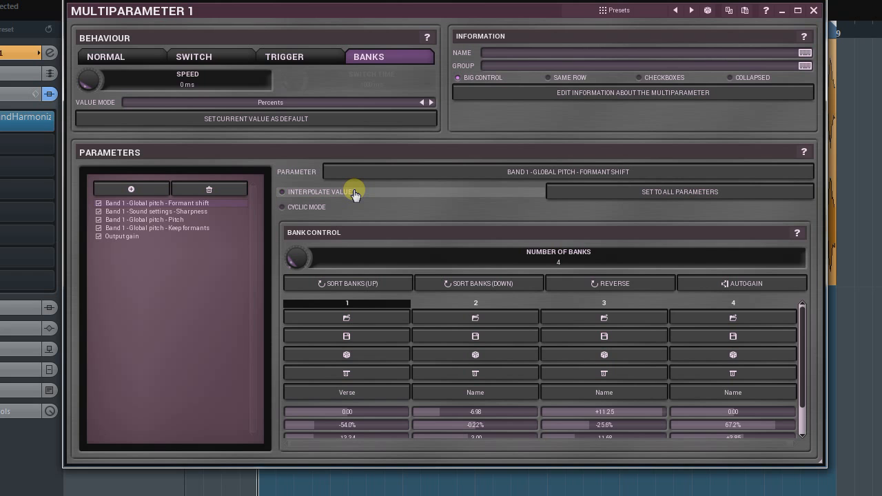
click(794, 11)
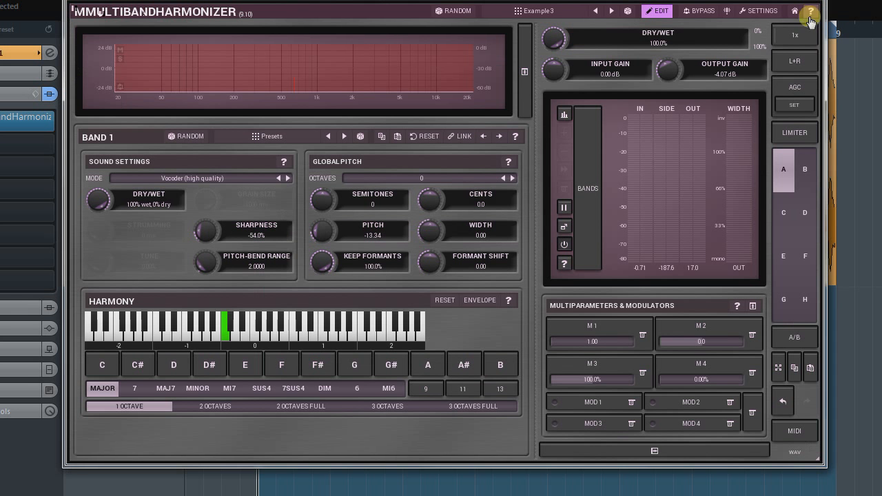
drag(592, 342, 615, 342)
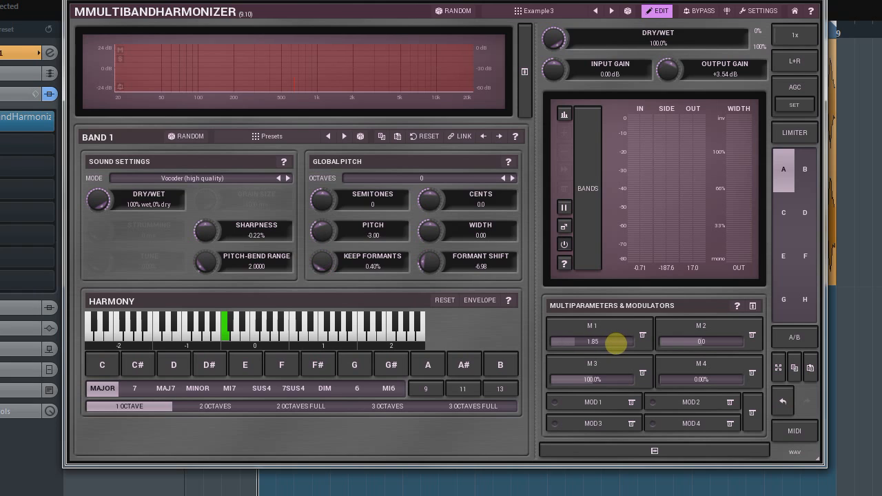
drag(592, 342, 615, 342)
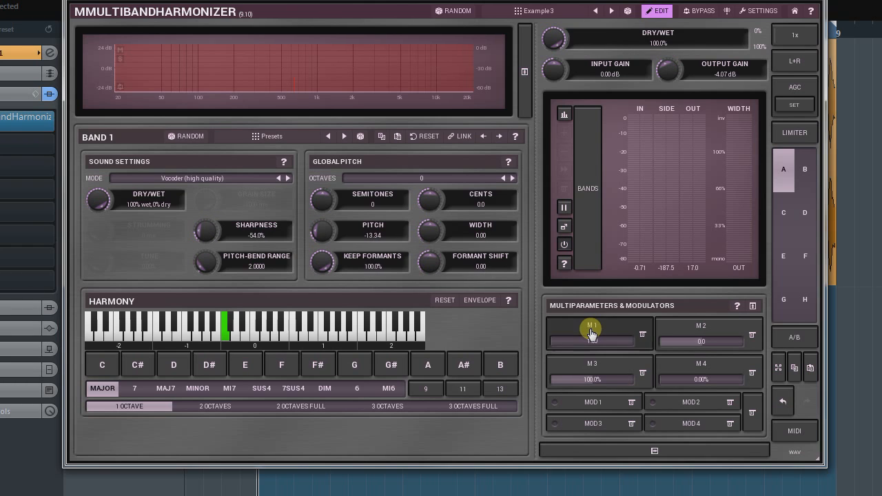
Reopen MultiParameter 1's settings and select Band 1 - Global pitch - Pitch as the controlled parameter.
click(590, 325)
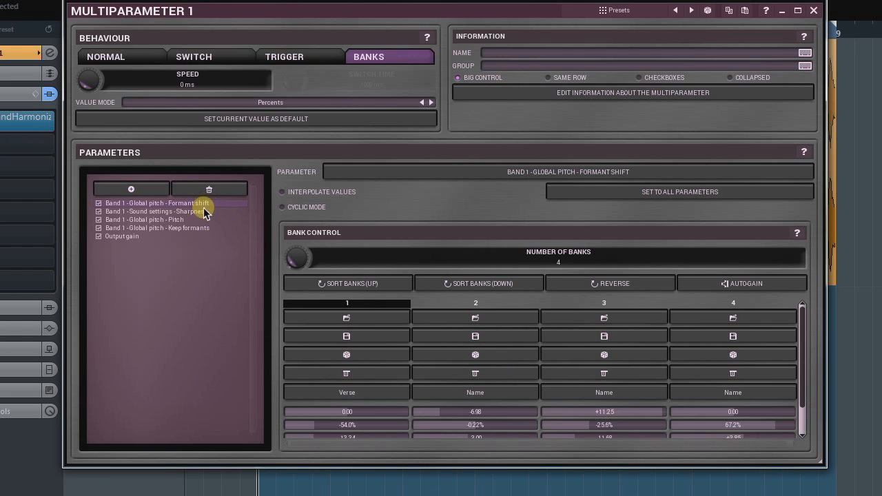
click(144, 219)
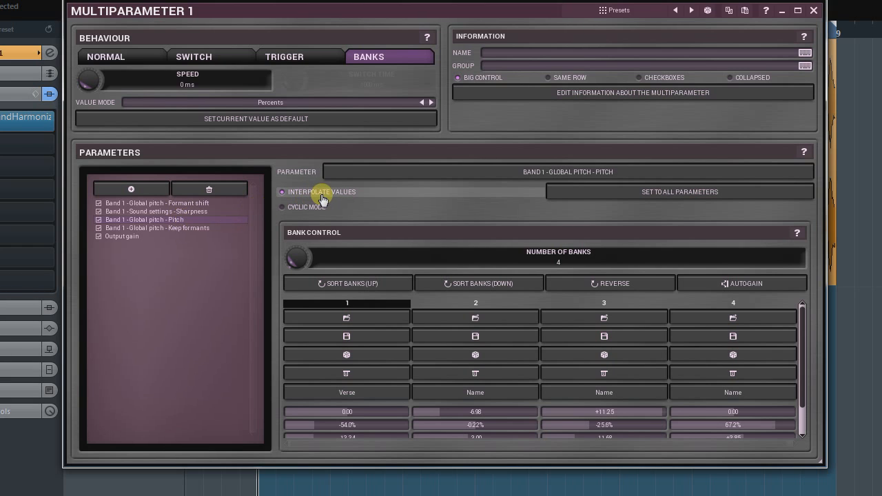
mouse_move(655, 202)
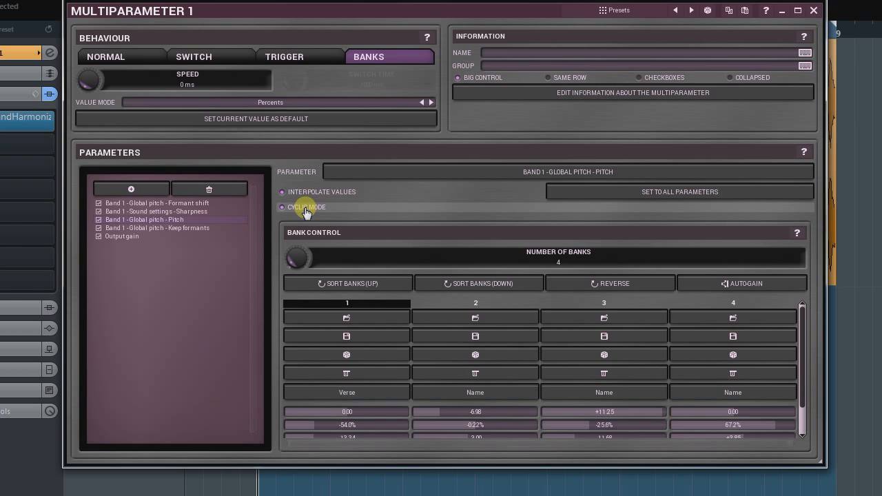
mouse_move(613, 195)
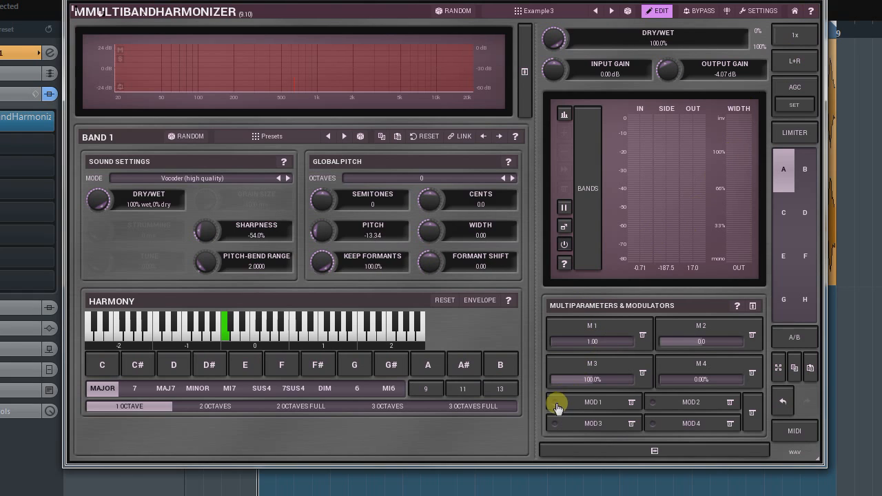
Show MultiParameter 1's Intro/Verse/Chorus/Bridge banks as checkboxes and select the Verse bank.
click(557, 402)
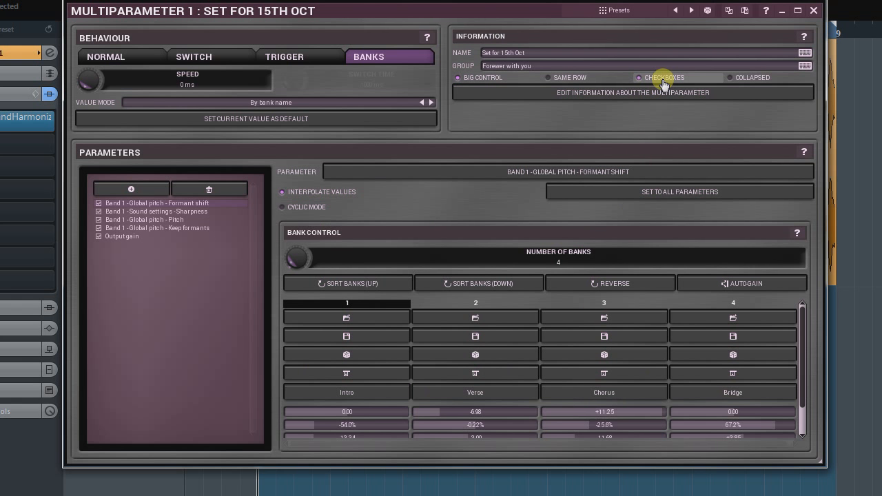
click(792, 11)
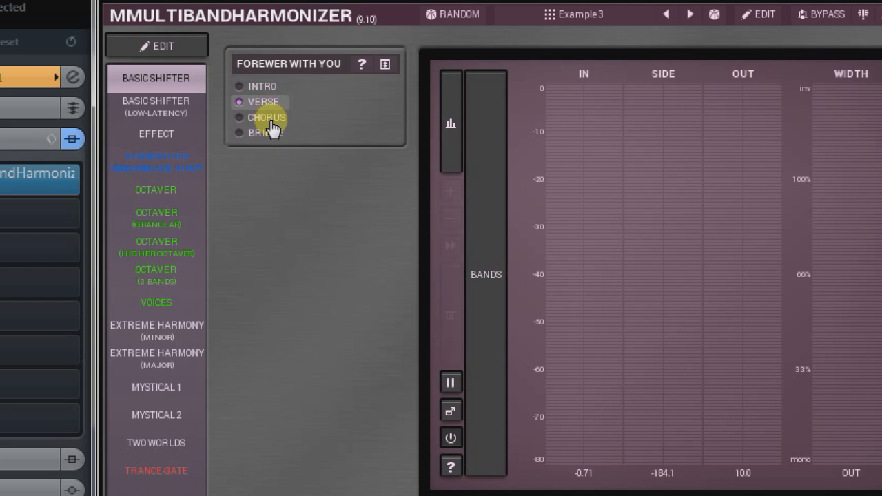
click(238, 133)
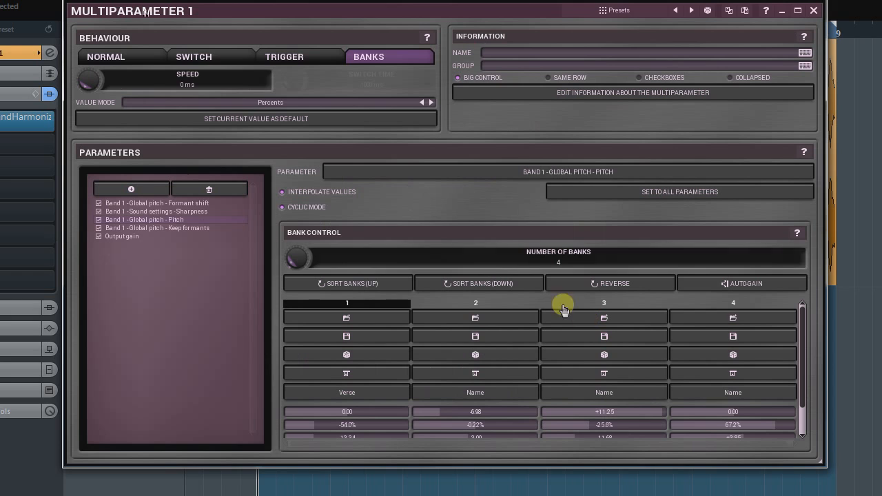
Set MultiParameter 1 to Normal mode and enable a custom transformation shape for its pitch link.
click(104, 56)
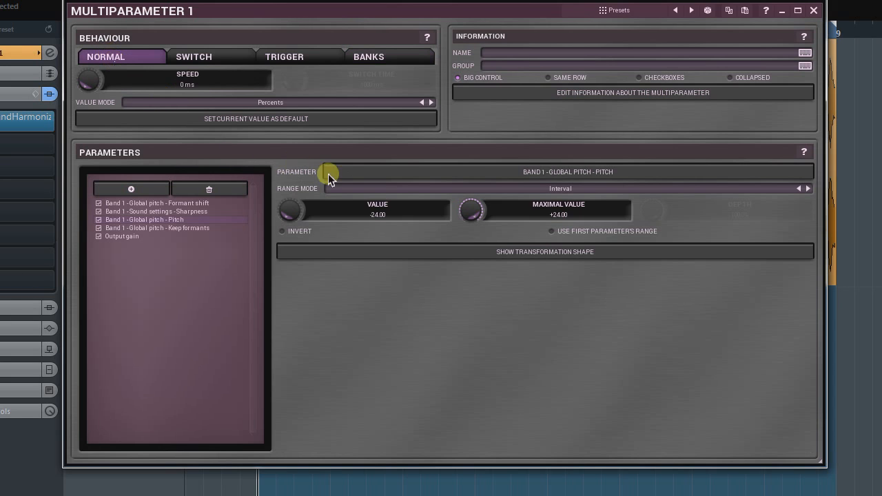
click(544, 251)
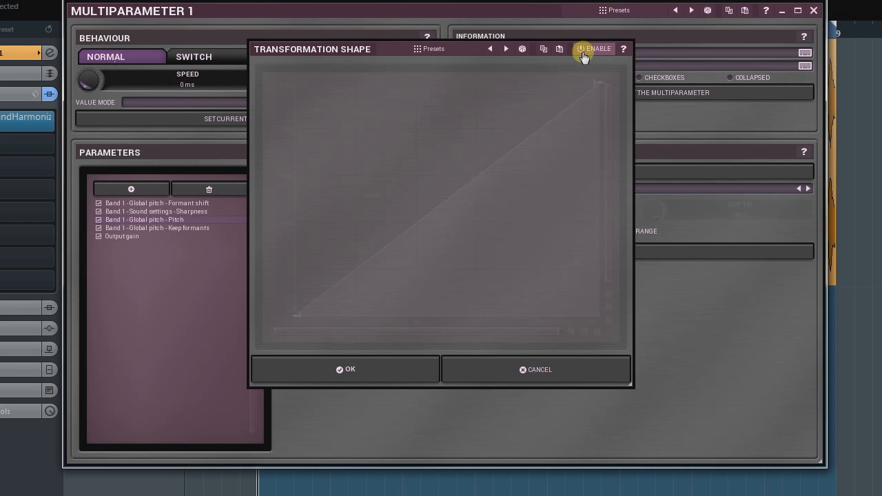
click(594, 48)
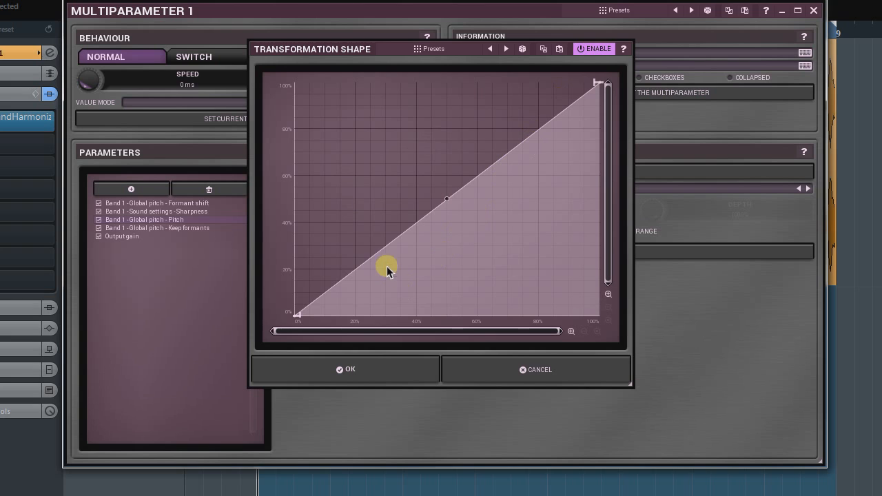
Bend the response into a curve with a mid plateau and flat low end, then confirm the shape.
drag(386, 267, 415, 224)
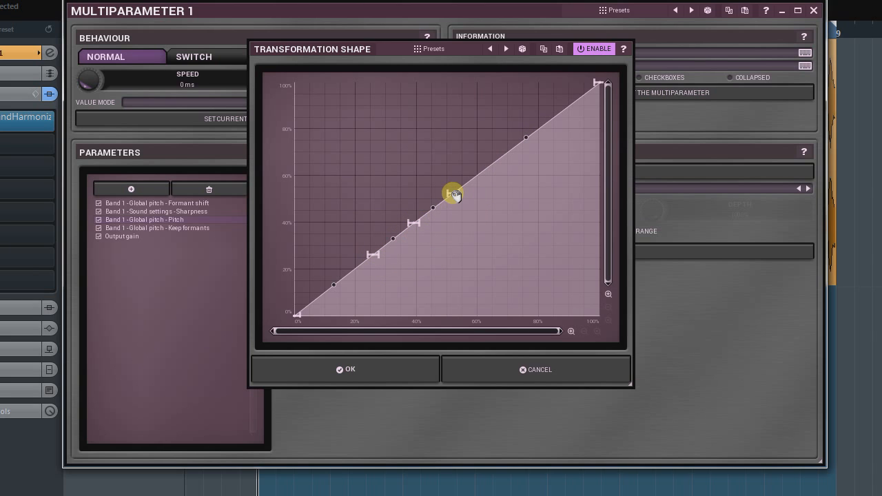
drag(452, 193, 441, 227)
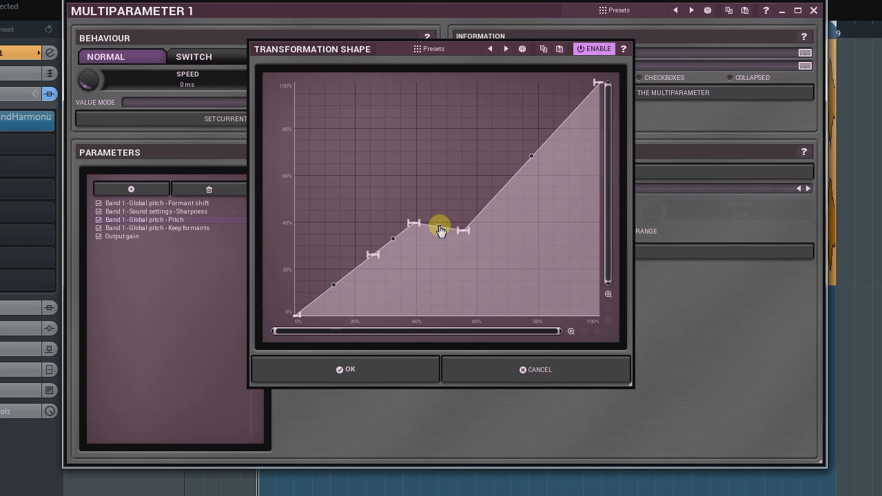
drag(441, 223, 408, 471)
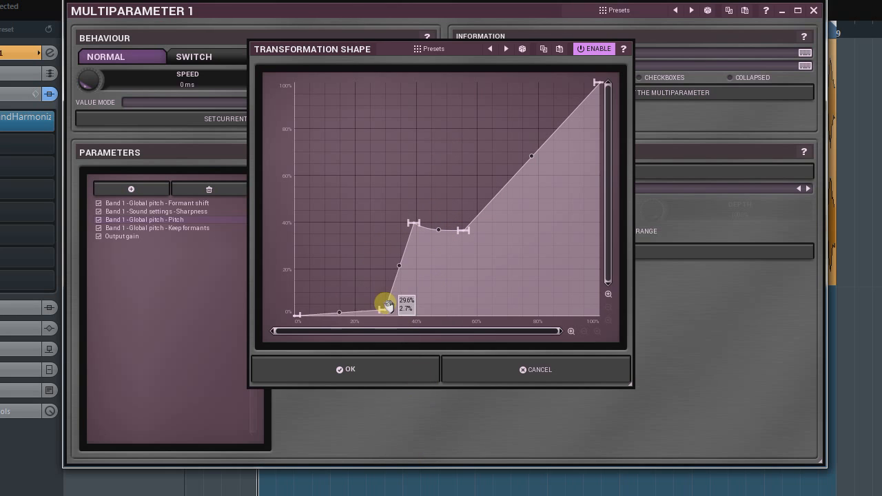
drag(386, 306, 386, 113)
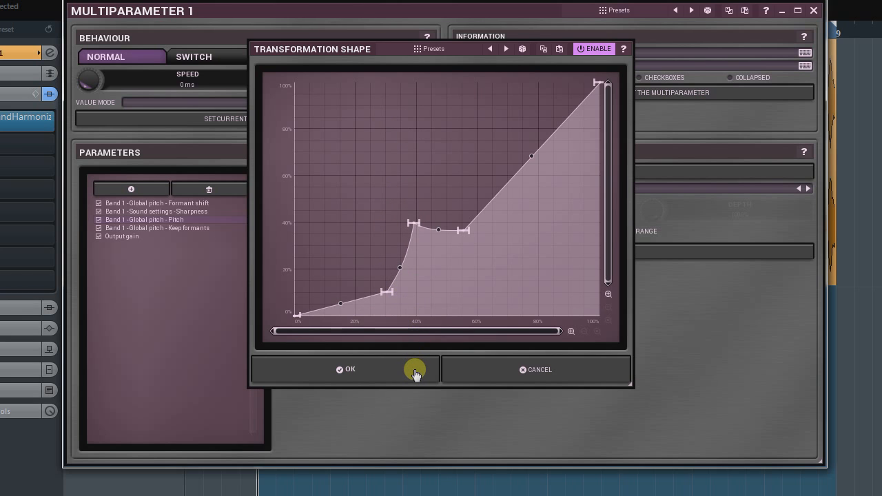
click(345, 369)
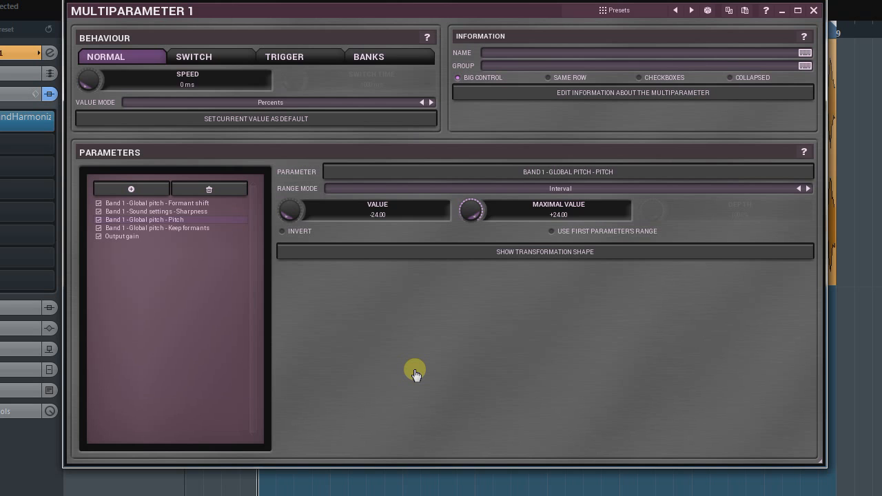